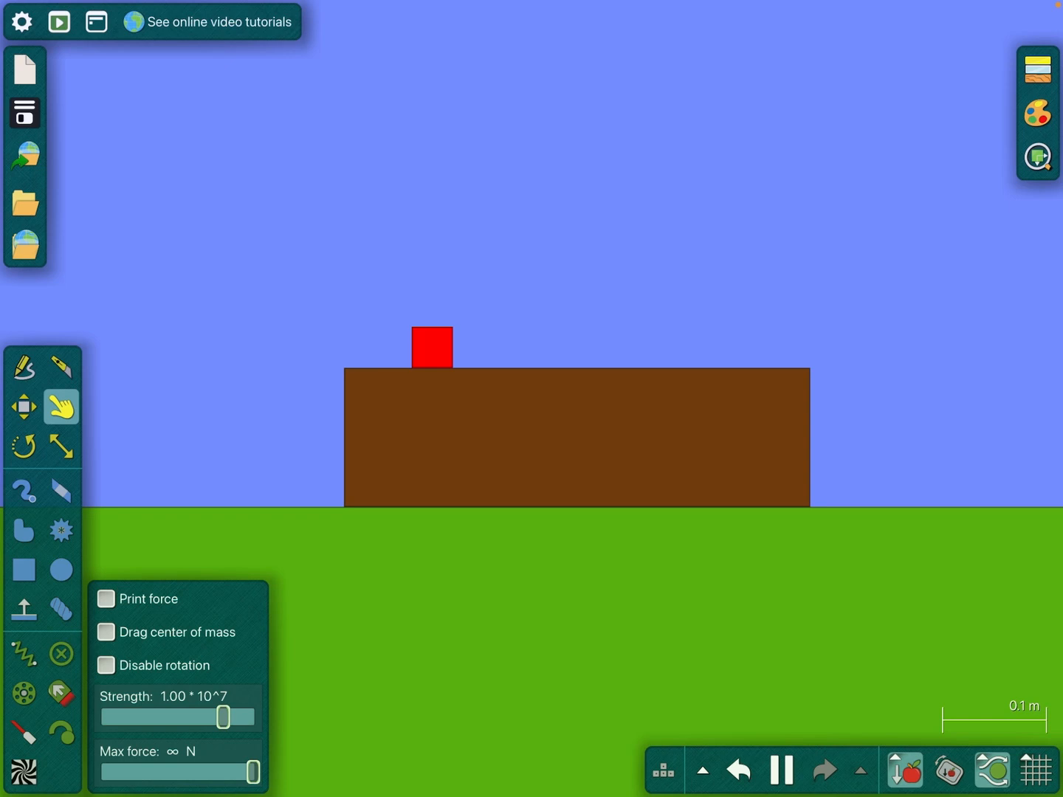
# Draw a large dark teal box on the grass left of the brown table.
pyautogui.click(24, 567)
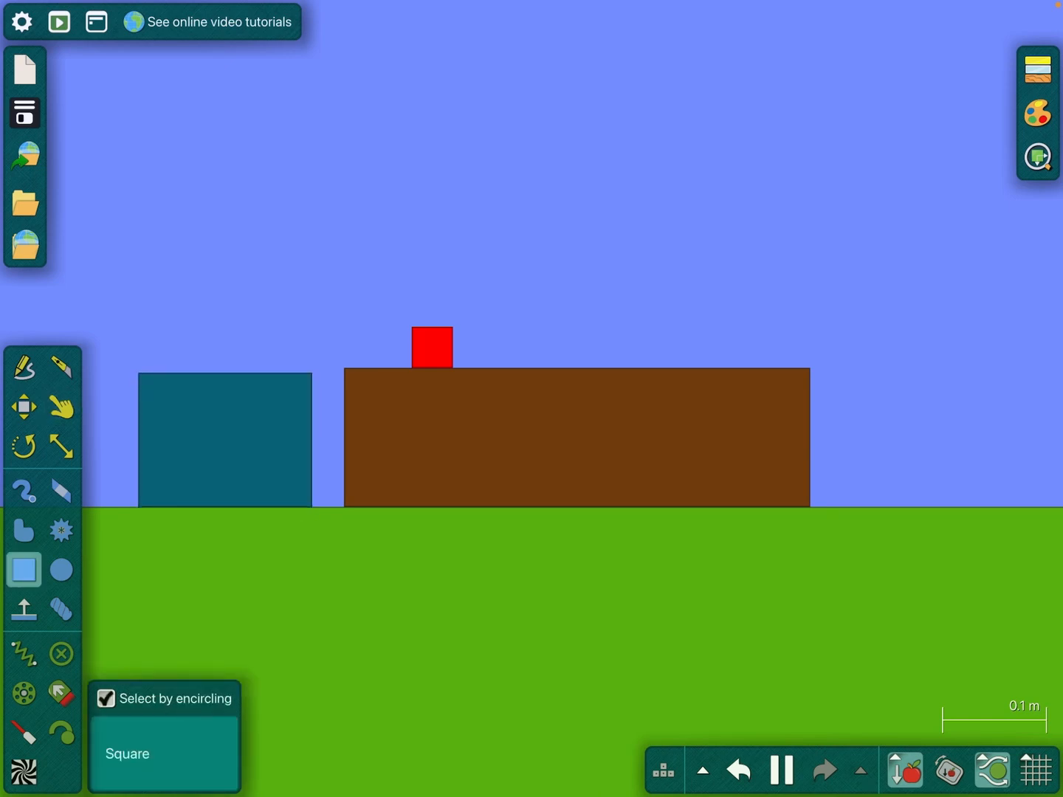
# Place a small brown box above the table, right of the red block.
pyautogui.click(781, 770)
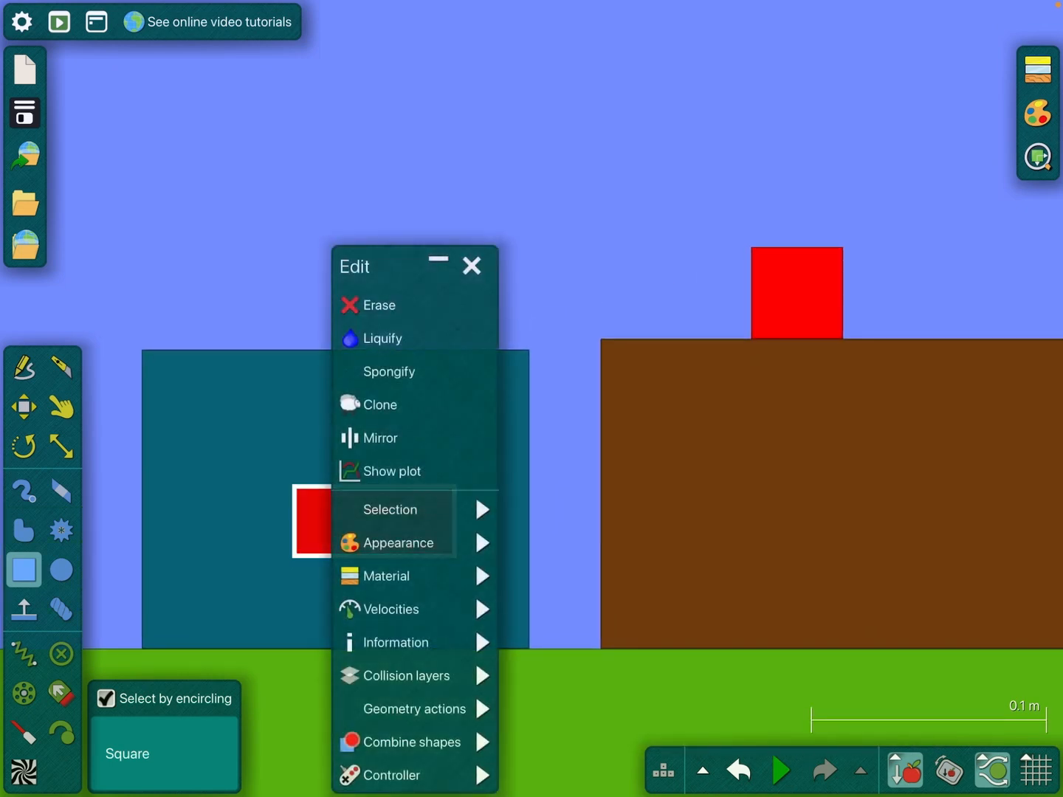
pyautogui.click(398, 543)
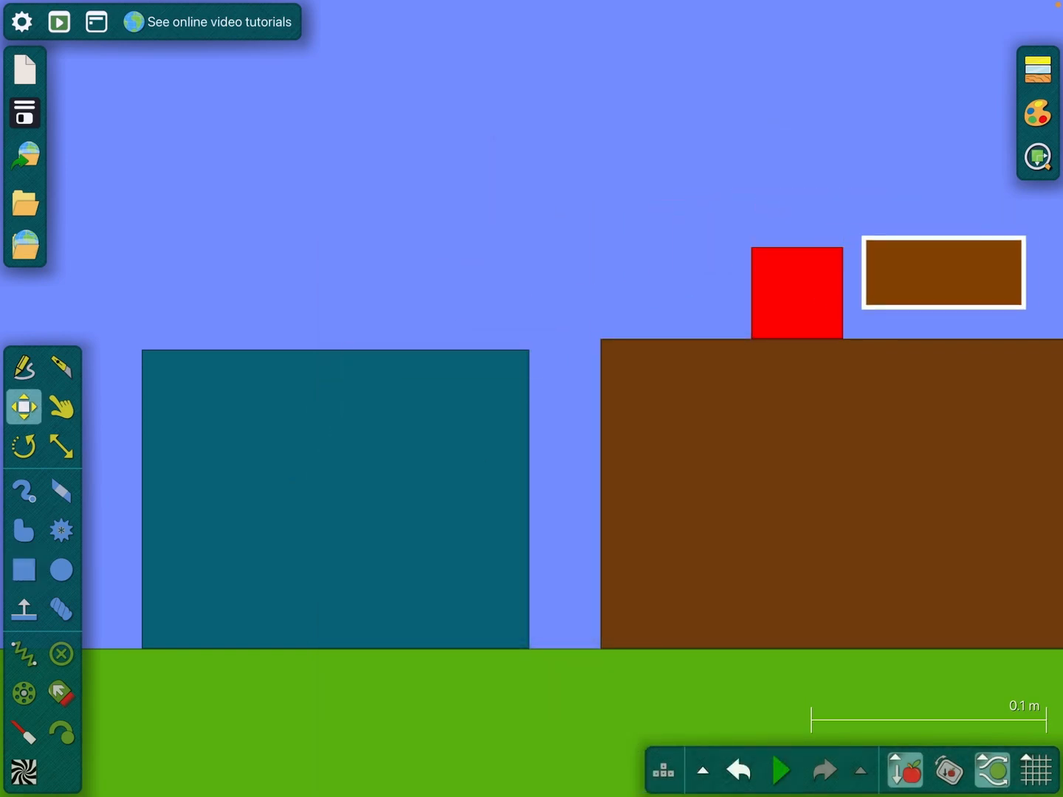
# Drag the orange box onto the small brown box, then dismiss its edit options.
pyautogui.click(782, 770)
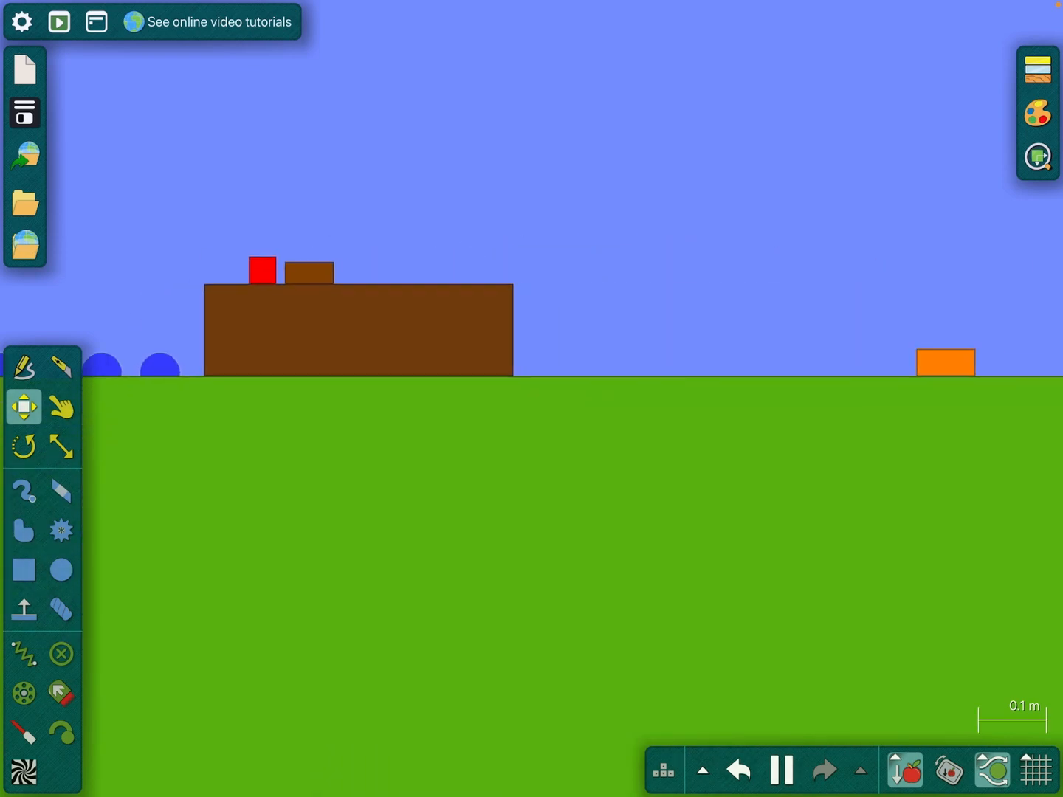
pyautogui.click(62, 407)
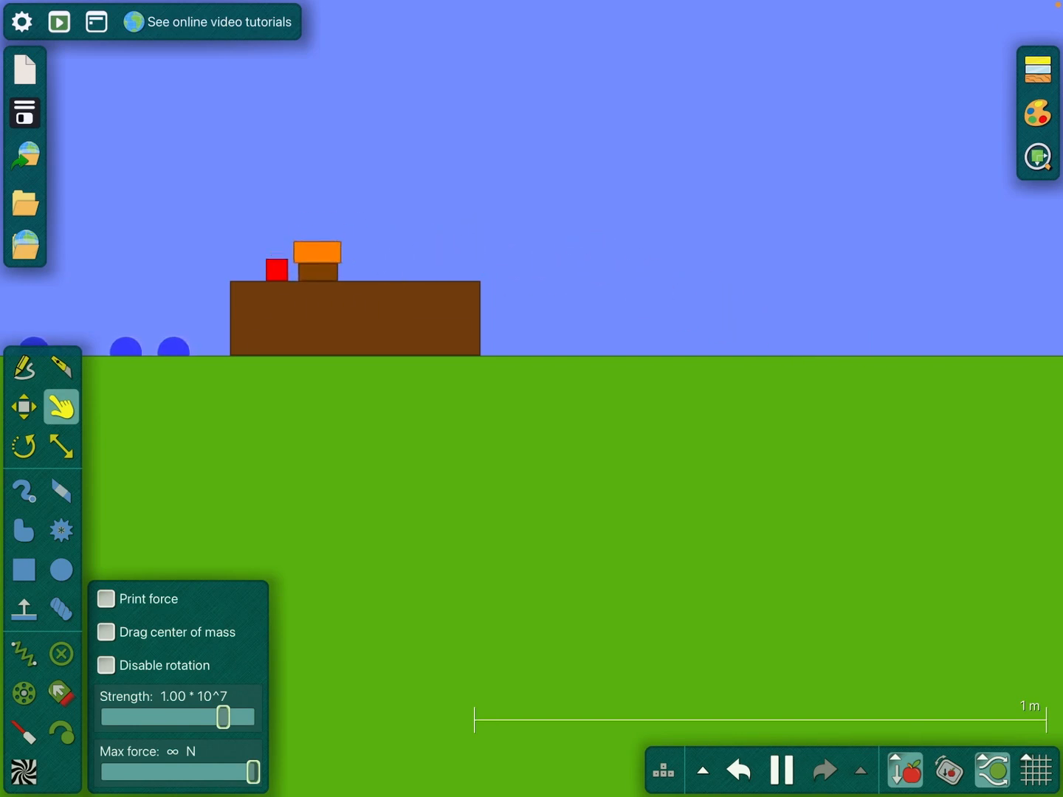
pyautogui.rightClick(316, 254)
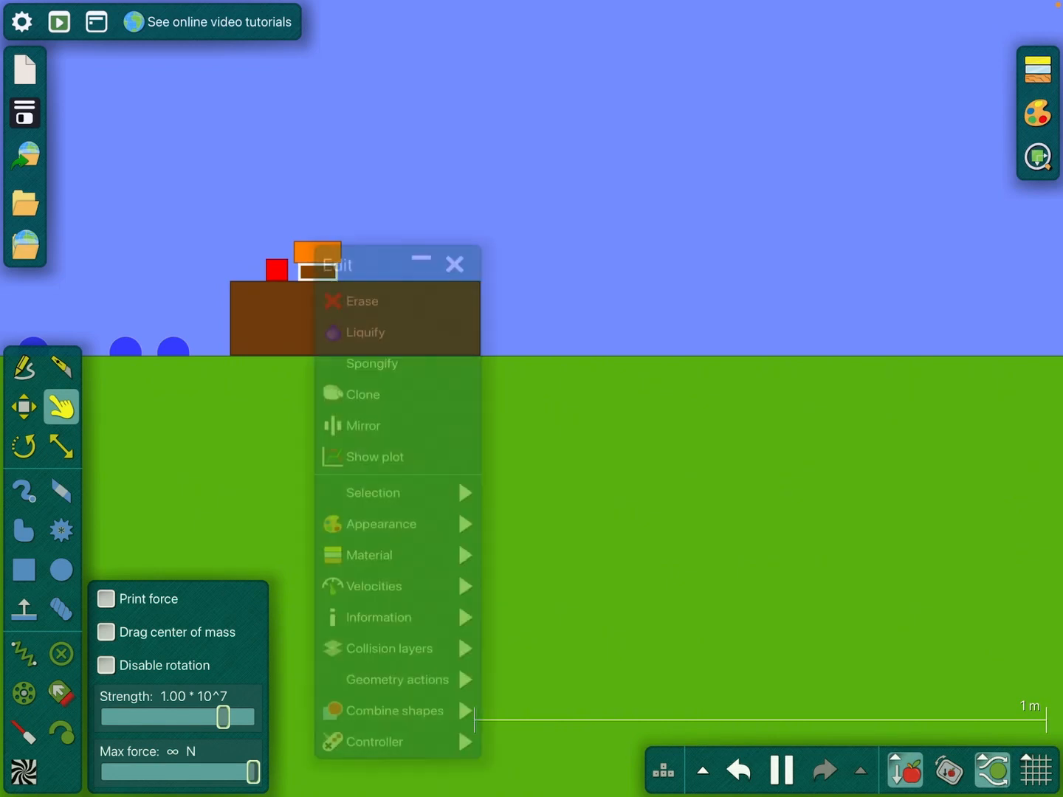
pyautogui.click(453, 264)
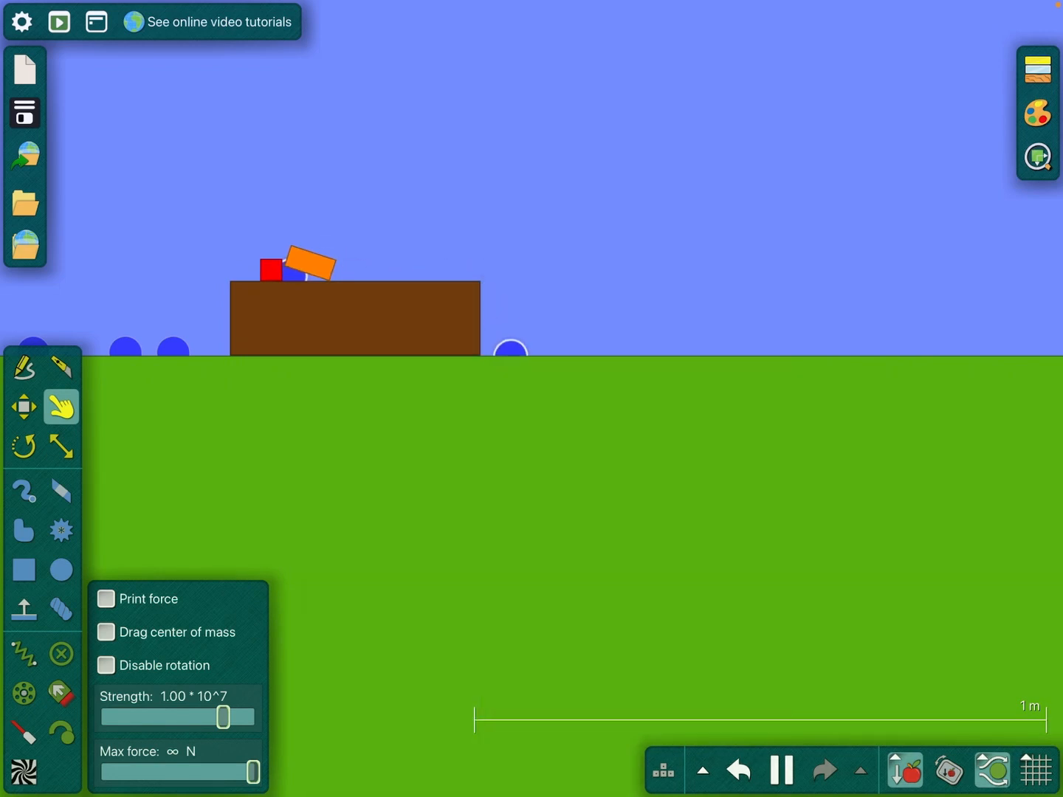